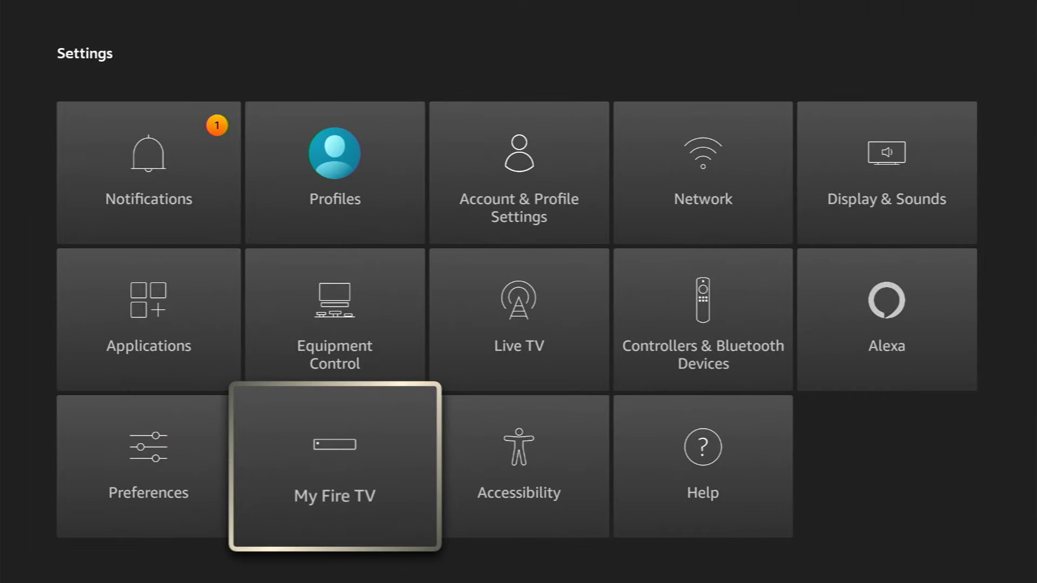
- Restart the Fire TV Stick from My Fire TV and confirm Restart
{"action": "left_click", "coordinate": [334, 465]}
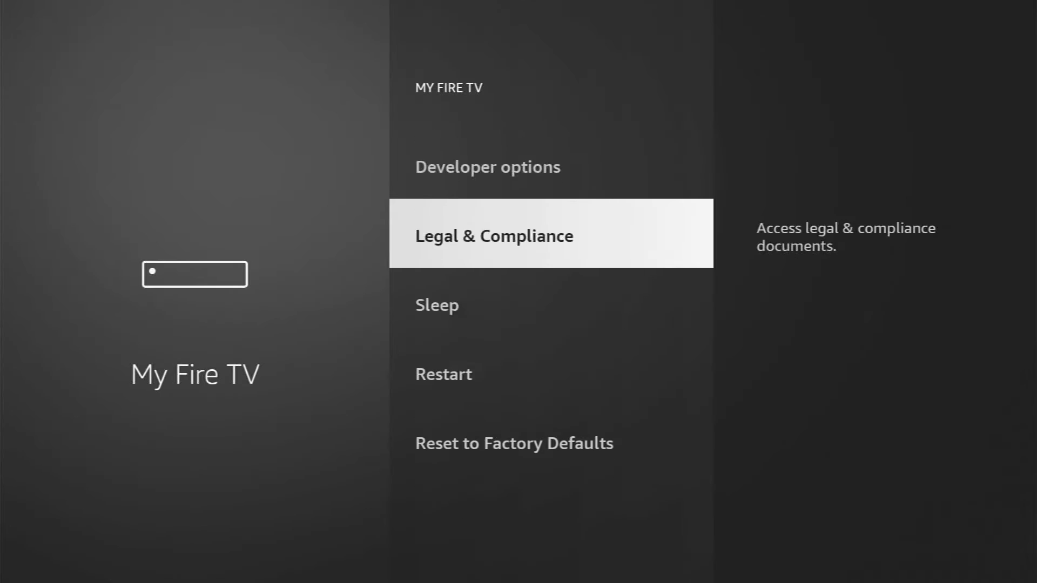
{"action": "scroll", "scroll_direction": "down", "scroll_amount": 3}
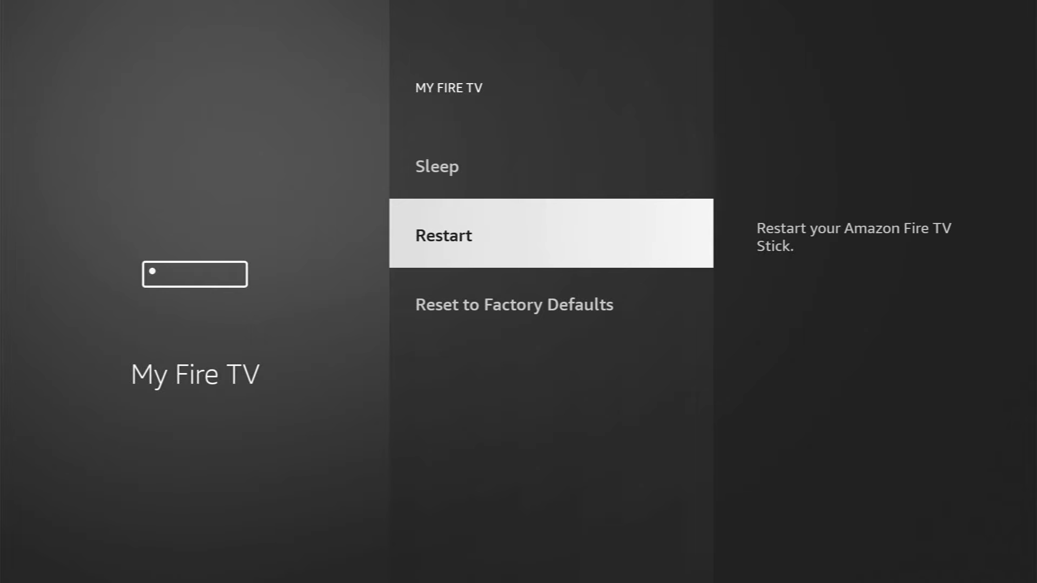
{"action": "left_click", "coordinate": [443, 235]}
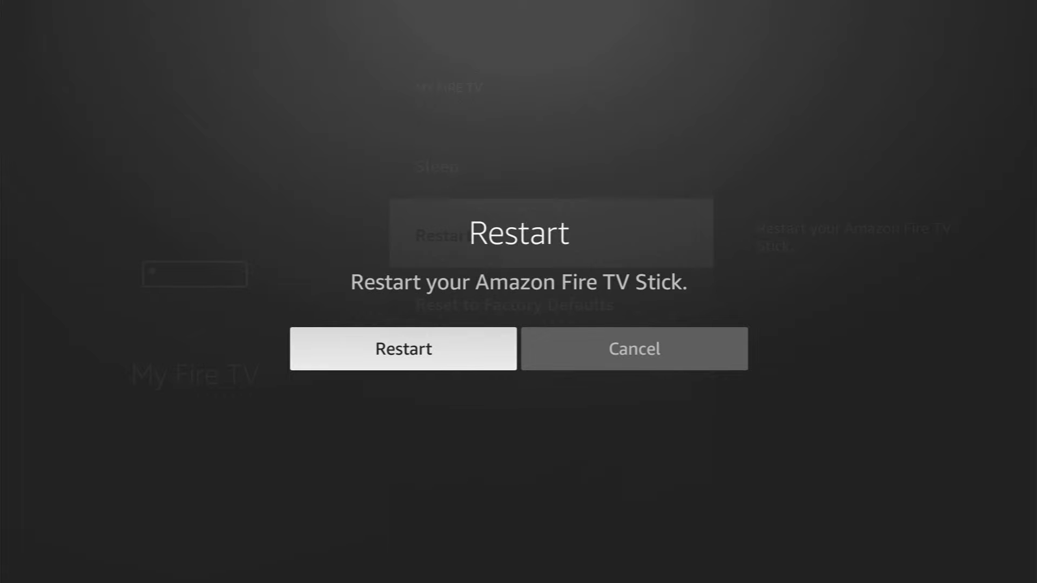
{"action": "left_click", "coordinate": [633, 348]}
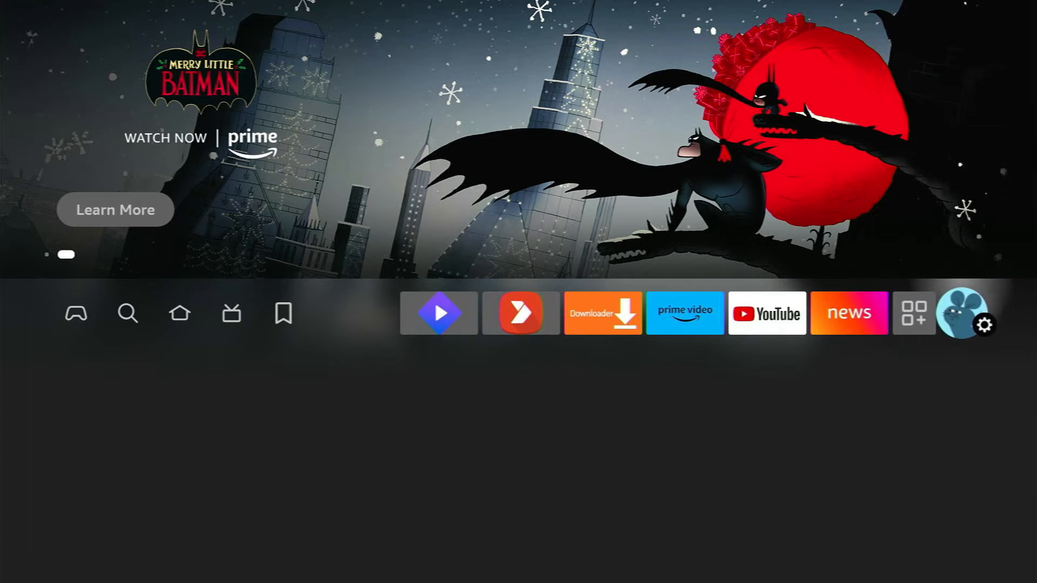
- Switch off Device Usage Data, app usage collection, interest-based ads and Data Usage Monitoring
{"action": "left_click", "coordinate": [983, 325]}
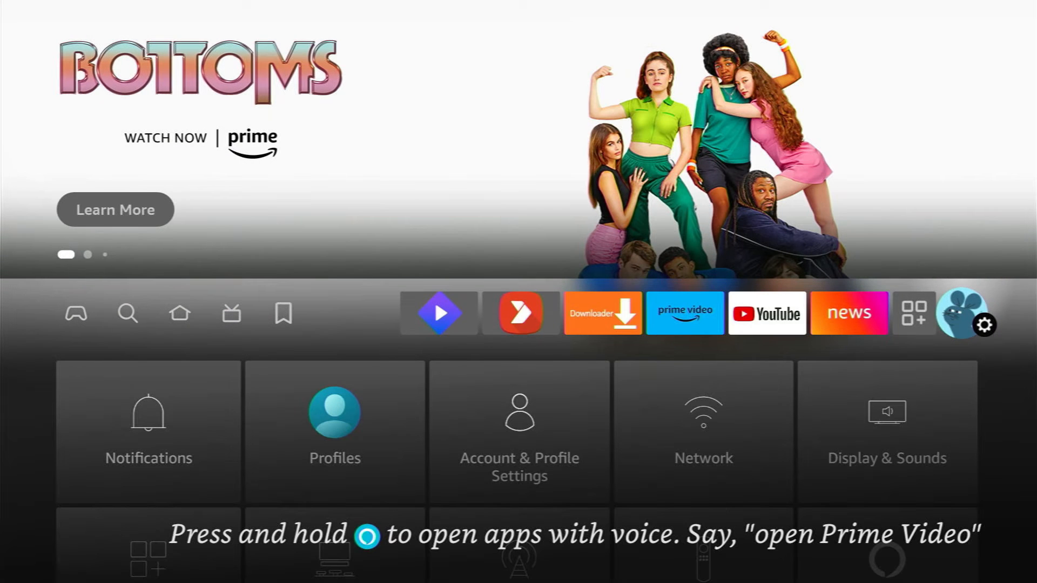
{"action": "scroll", "scroll_direction": "down", "scroll_amount": 3}
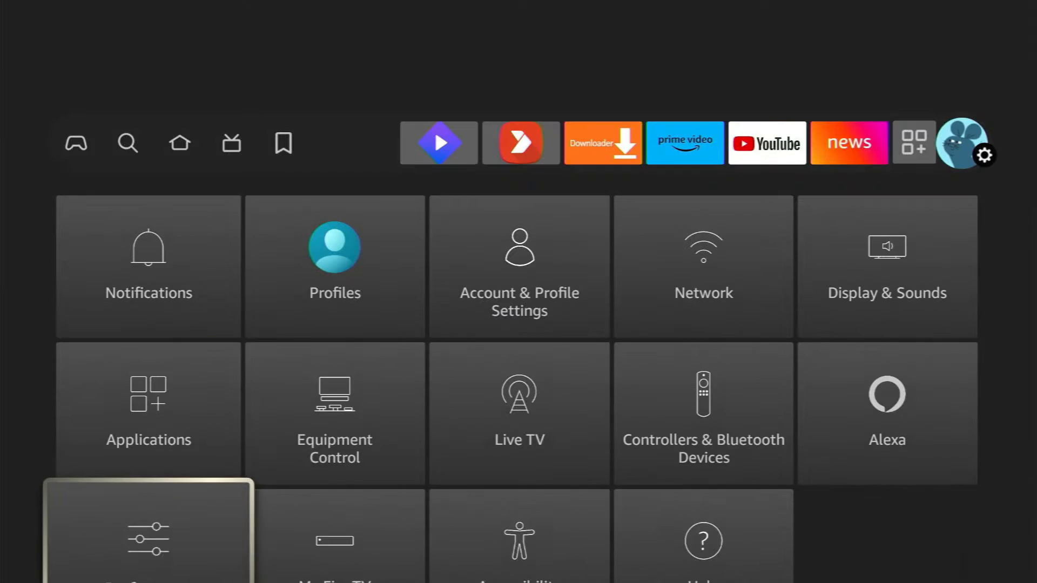
{"action": "left_click", "coordinate": [148, 535]}
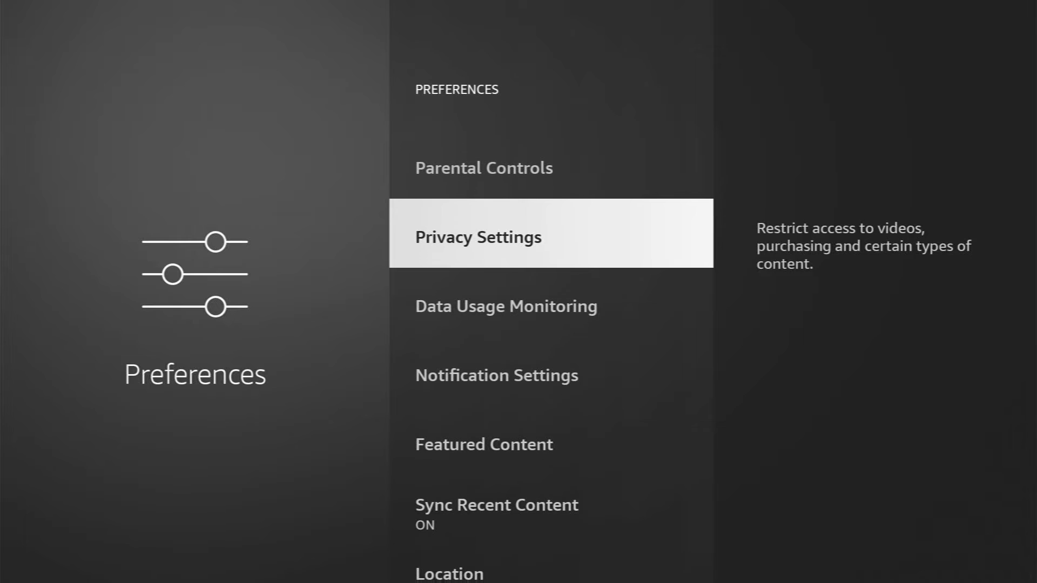
{"action": "left_click", "coordinate": [477, 236]}
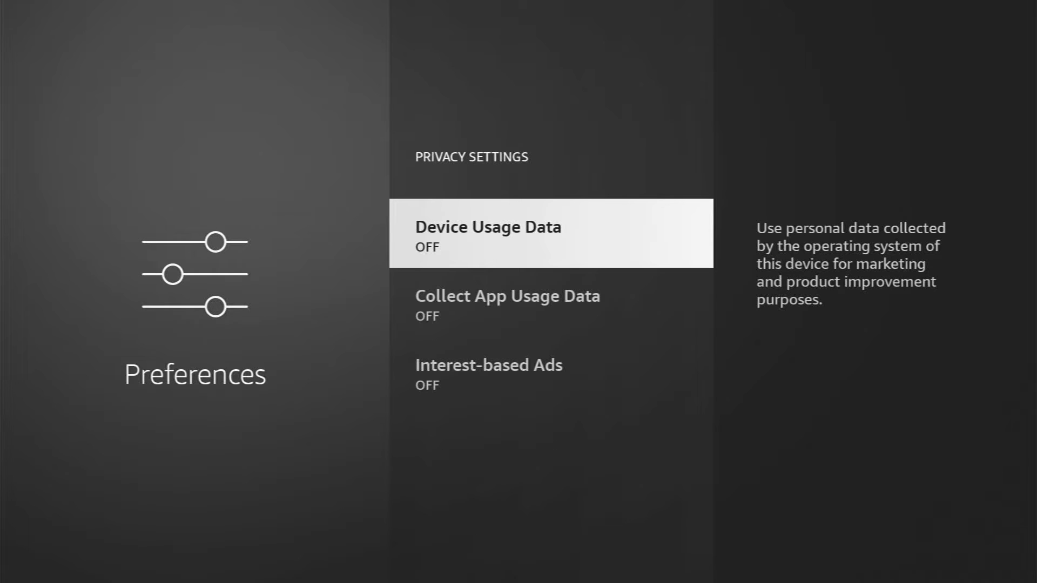
{"action": "key", "text": "Down"}
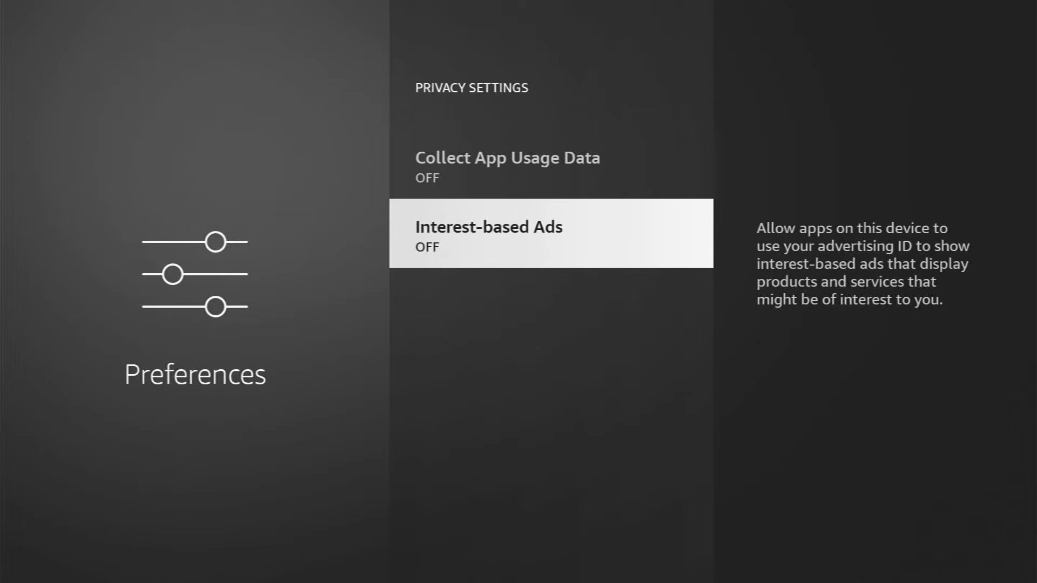
{"action": "key", "text": "Back"}
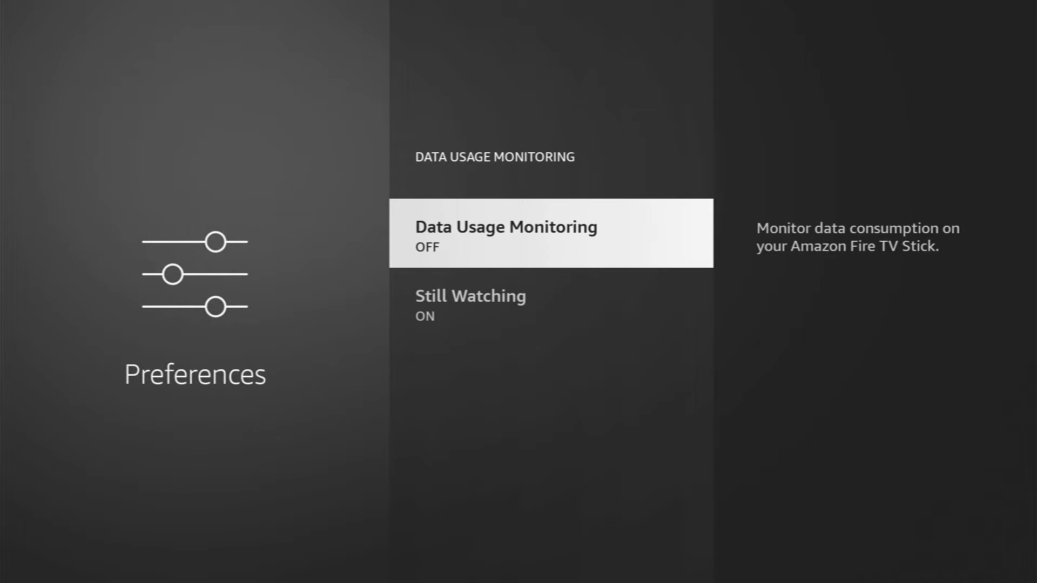
{"action": "scroll", "scroll_direction": "down", "scroll_amount": 3}
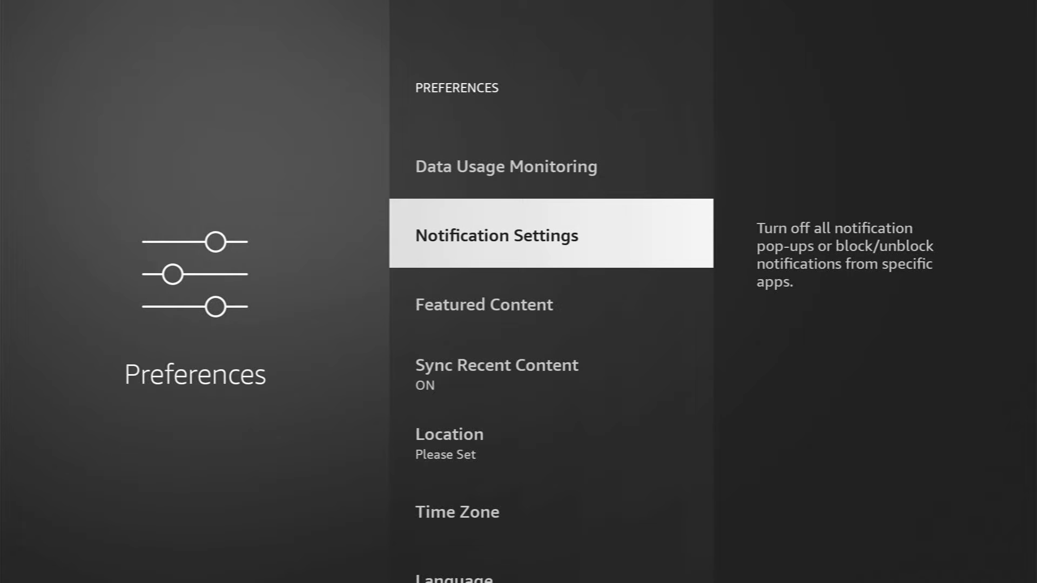
- View Featured Content in Preferences, then return to the main Settings grid
{"action": "left_click", "coordinate": [496, 234]}
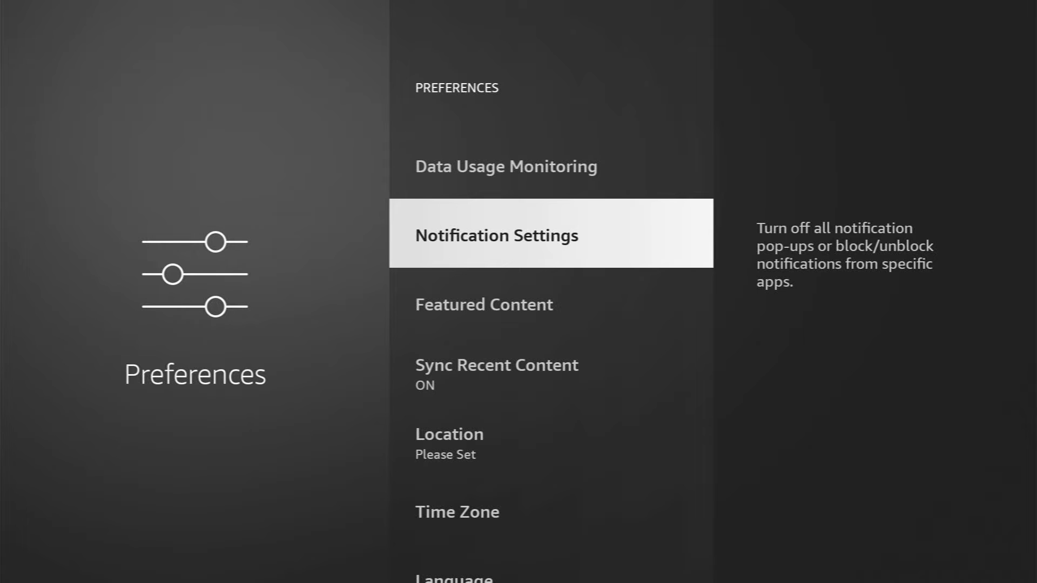
{"action": "scroll", "scroll_direction": "down", "scroll_amount": 3}
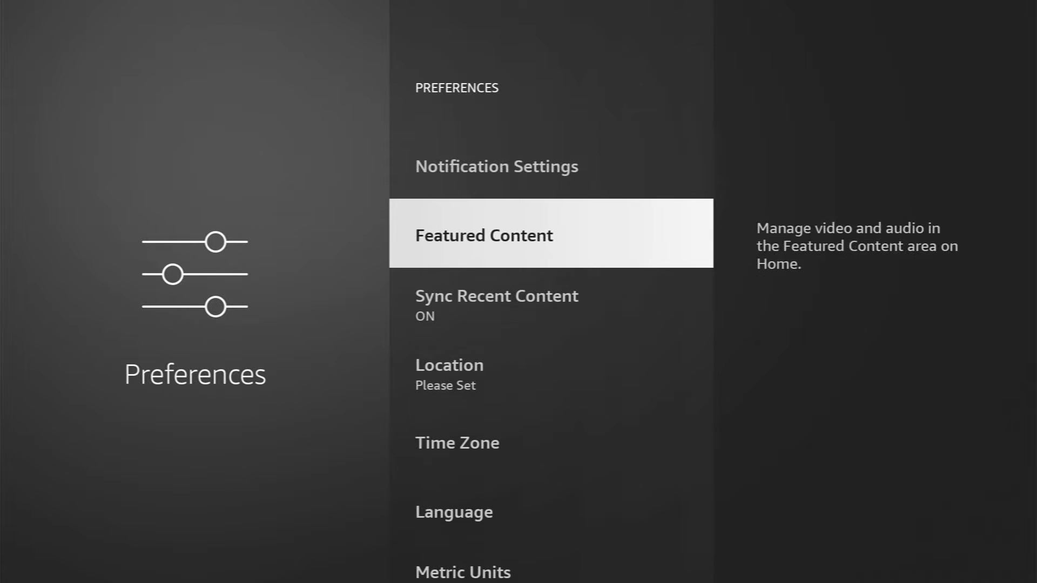
{"action": "left_click", "coordinate": [484, 235]}
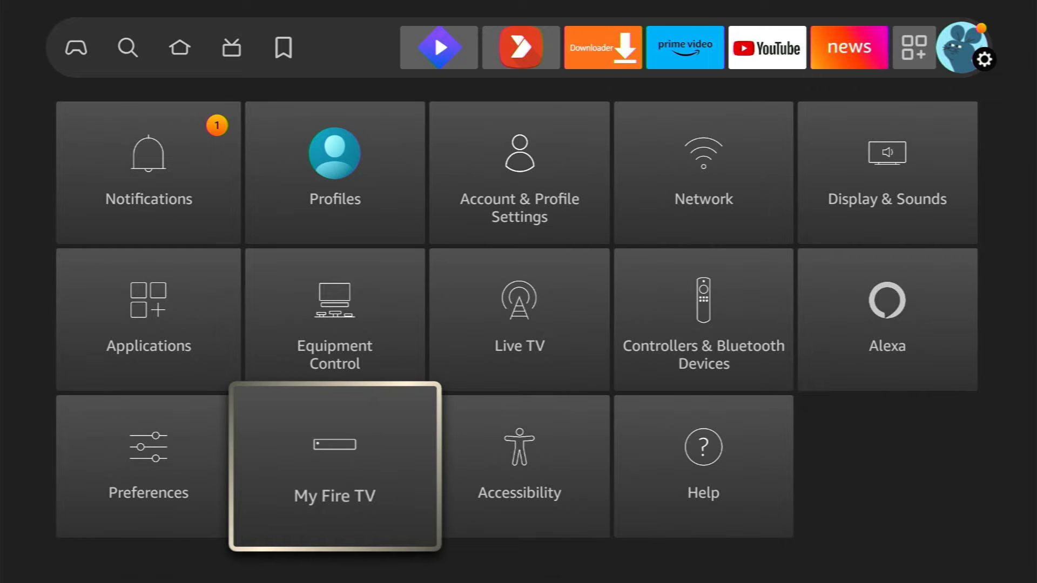
- Run Check for Updates under My Fire TV > About, showing Fire OS 7.6.6.4
{"action": "left_click", "coordinate": [334, 466]}
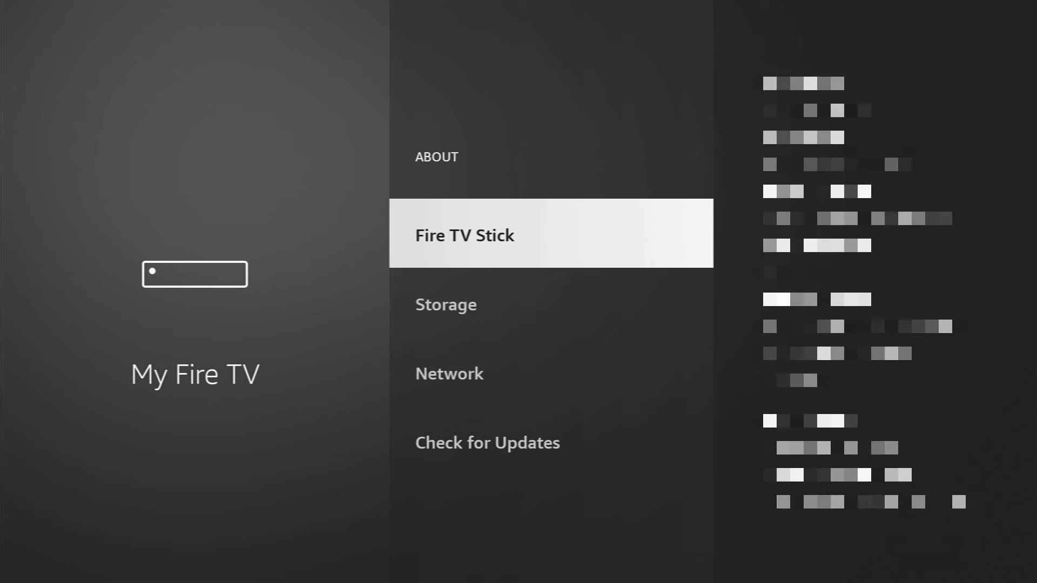
{"action": "scroll", "scroll_direction": "down", "scroll_amount": 3}
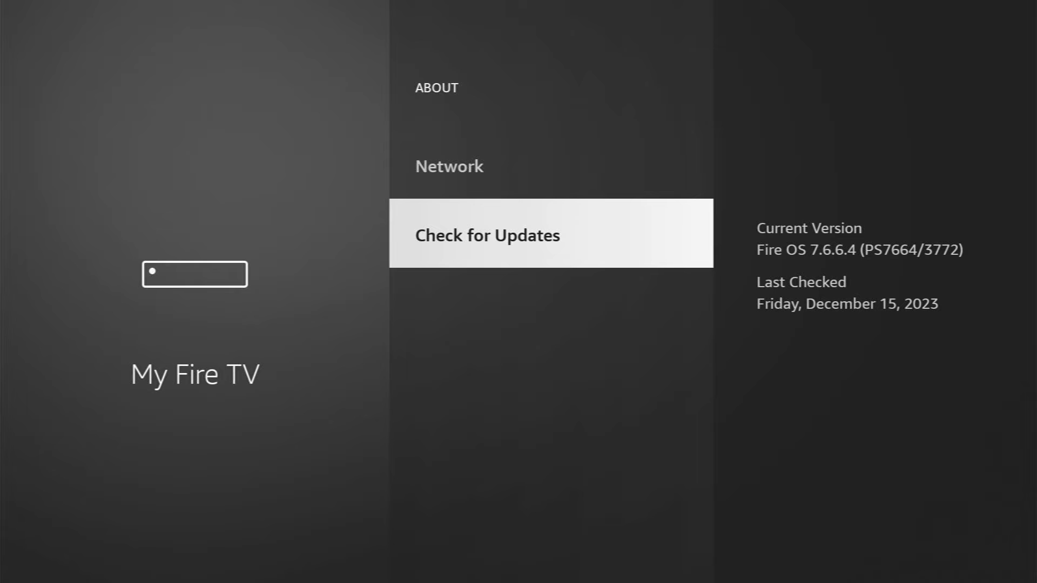
{"action": "left_click", "coordinate": [486, 234]}
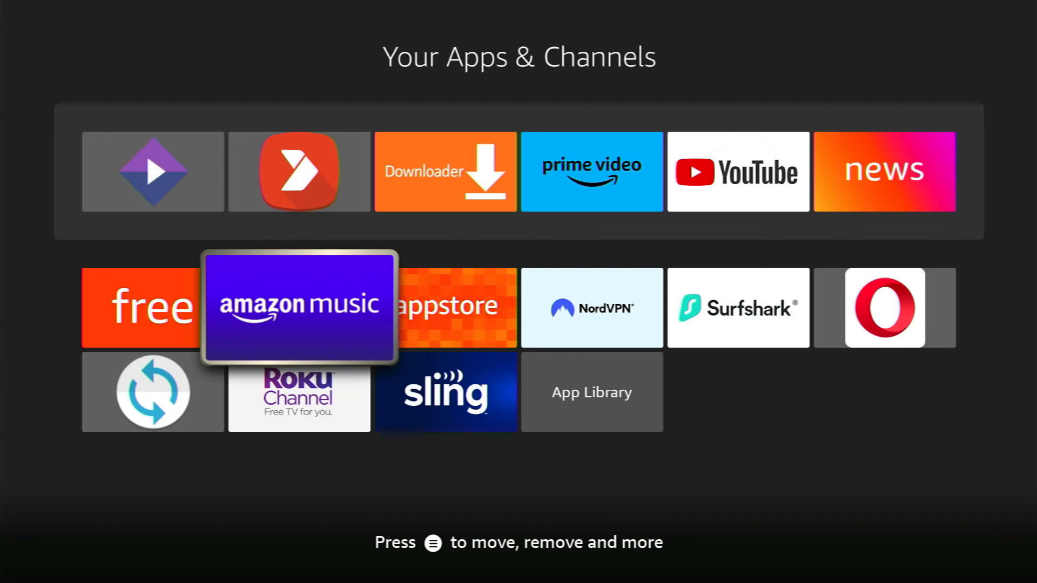
- Move NordVPN to a new position, then show the full Your Apps & Channels collection
{"action": "key", "text": "right"}
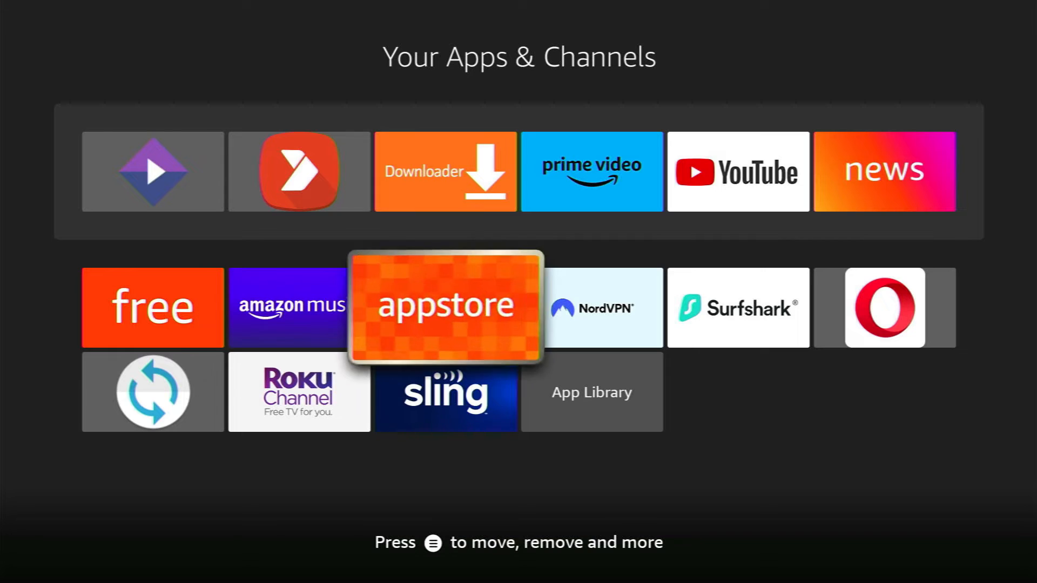
{"action": "key", "text": "Right"}
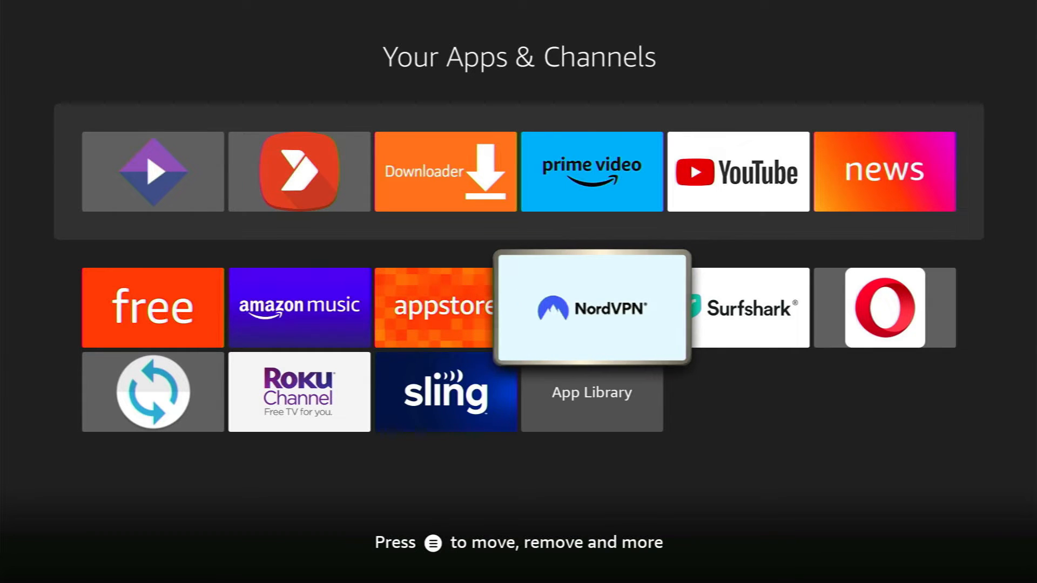
{"action": "left_click", "coordinate": [592, 307]}
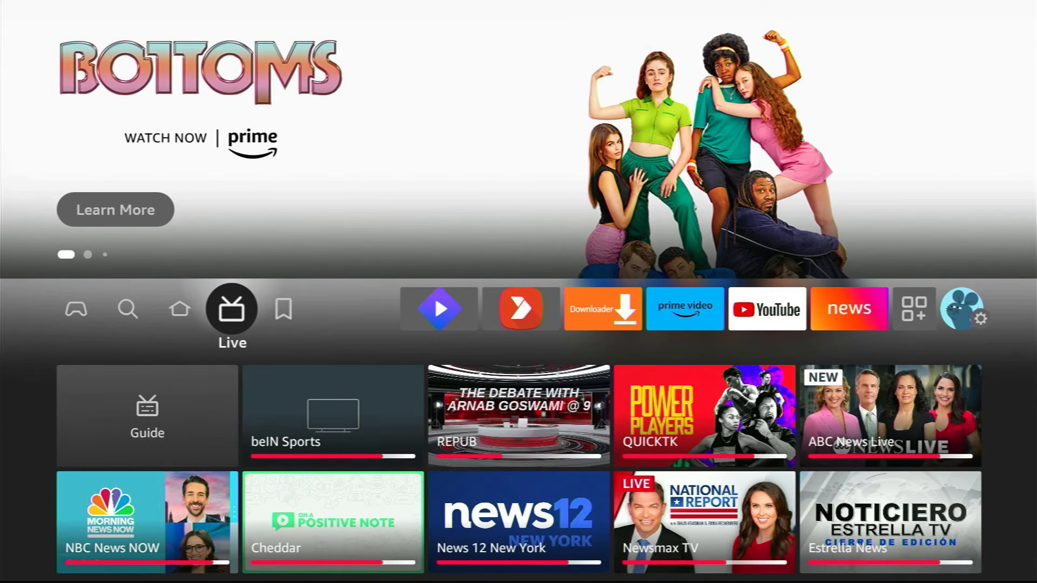
{"action": "left_click", "coordinate": [914, 309]}
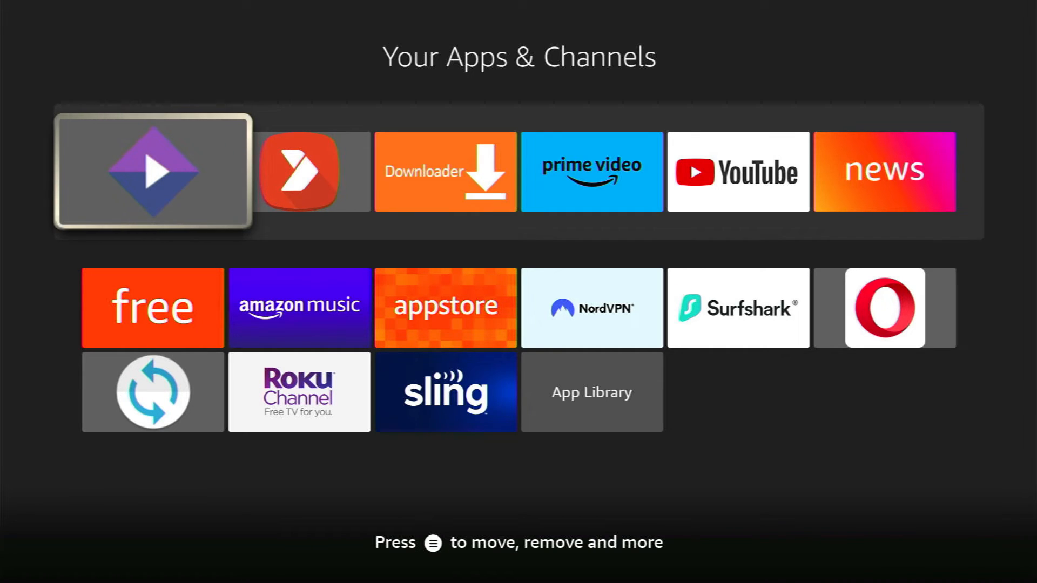
- Go to Applications > Manage Installed Applications and scroll the app list
{"action": "key", "text": "home"}
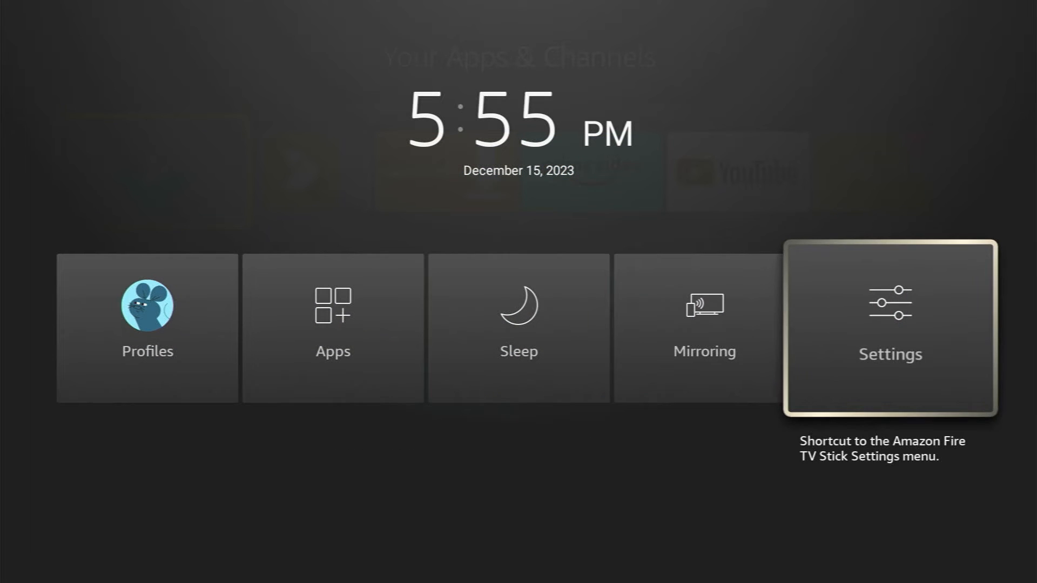
{"action": "left_click", "coordinate": [889, 327]}
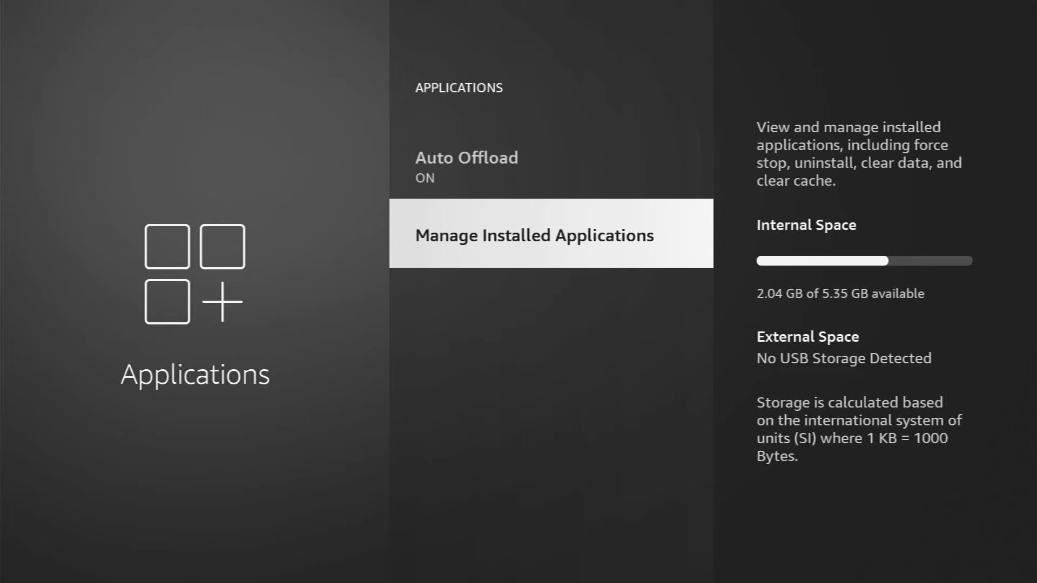
{"action": "left_click", "coordinate": [533, 234]}
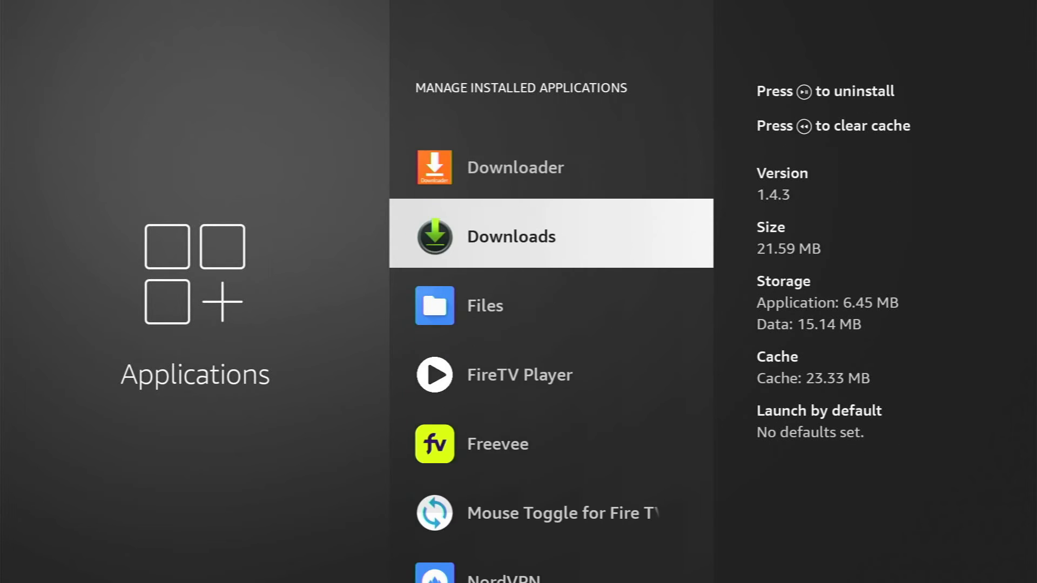
{"action": "scroll", "scroll_direction": "down", "scroll_amount": 3}
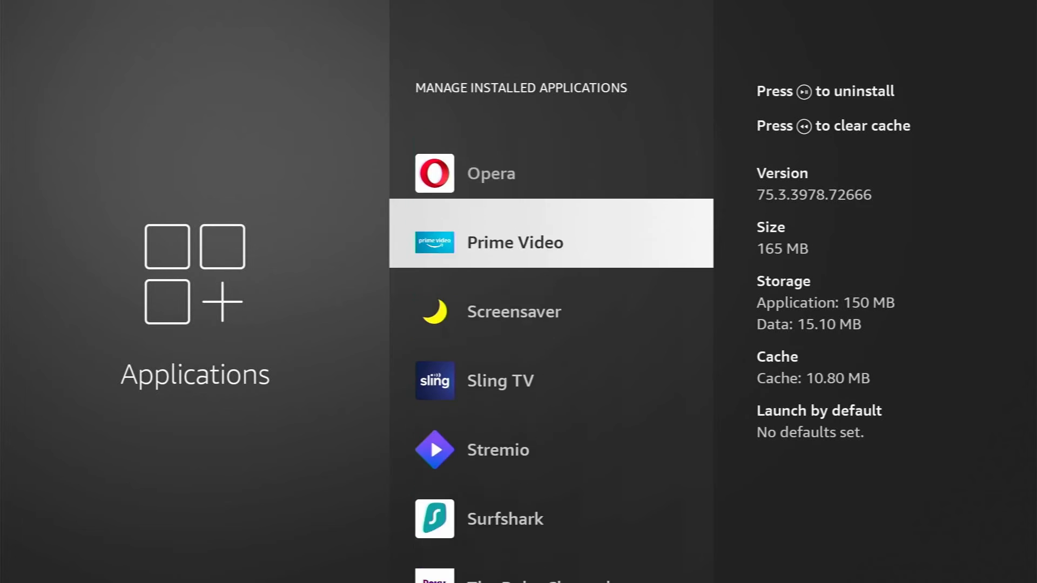
{"action": "scroll", "scroll_direction": "down", "scroll_amount": 3}
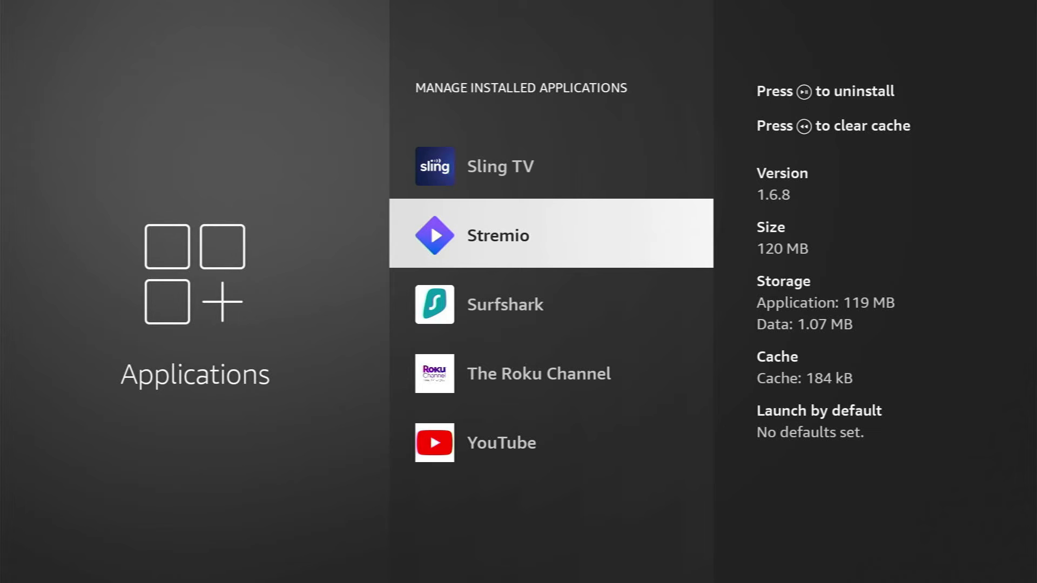
- Clear Stremio's cache to 0 B and confirm uninstalling Stremio
{"action": "left_click", "coordinate": [498, 235]}
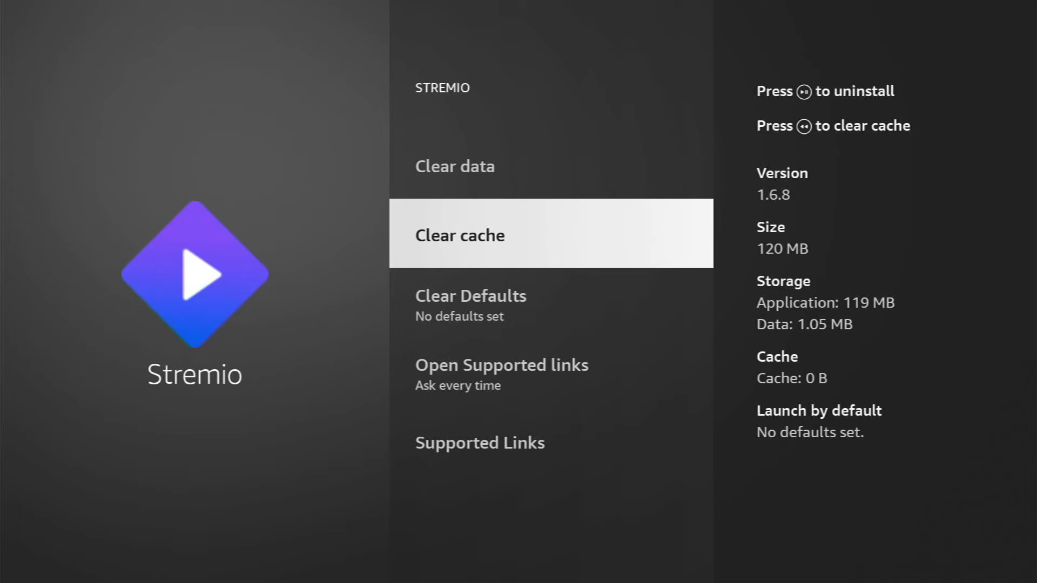
{"action": "scroll", "scroll_direction": "down", "scroll_amount": 3}
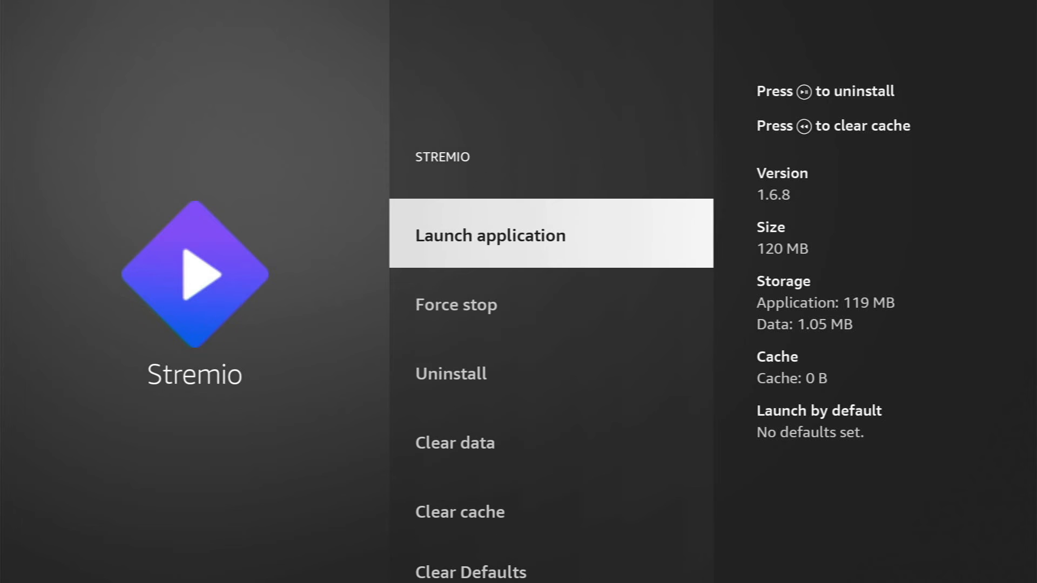
{"action": "scroll", "scroll_direction": "down", "scroll_amount": 3}
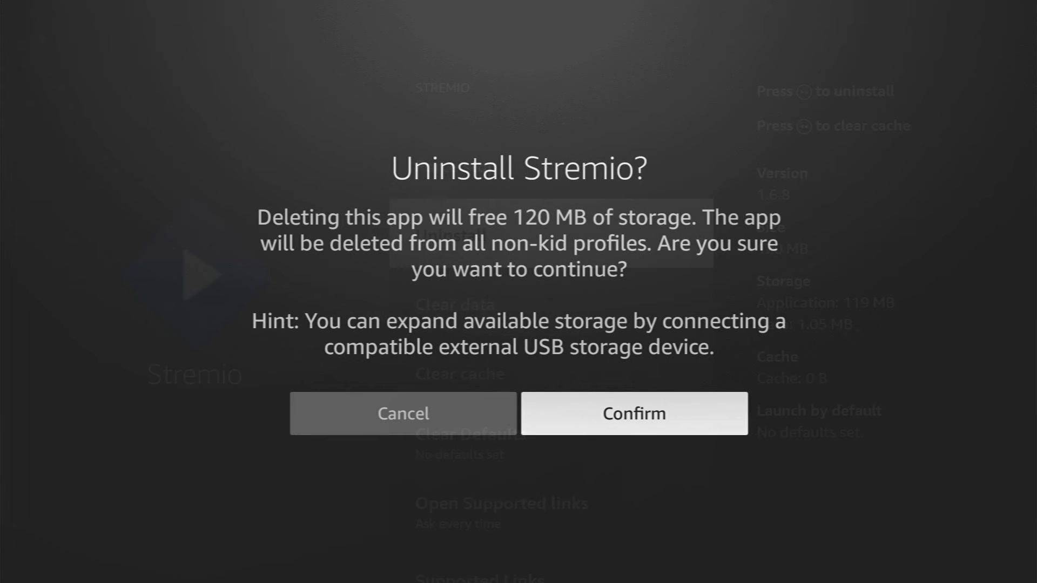
{"action": "left_click", "coordinate": [633, 413]}
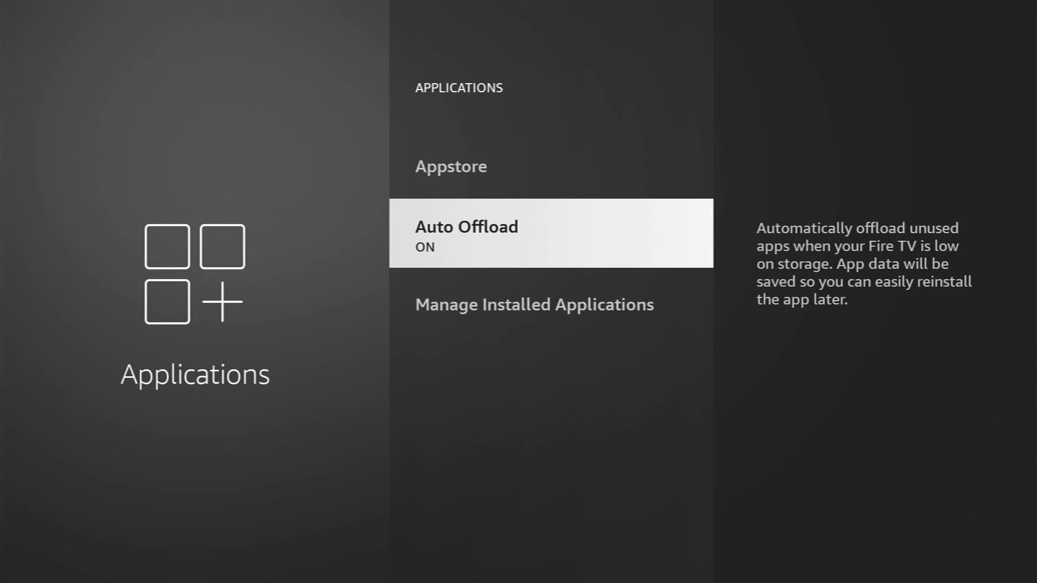
- Toggle Auto Offload off and back on, then return to the Settings grid
{"action": "left_click", "coordinate": [550, 233]}
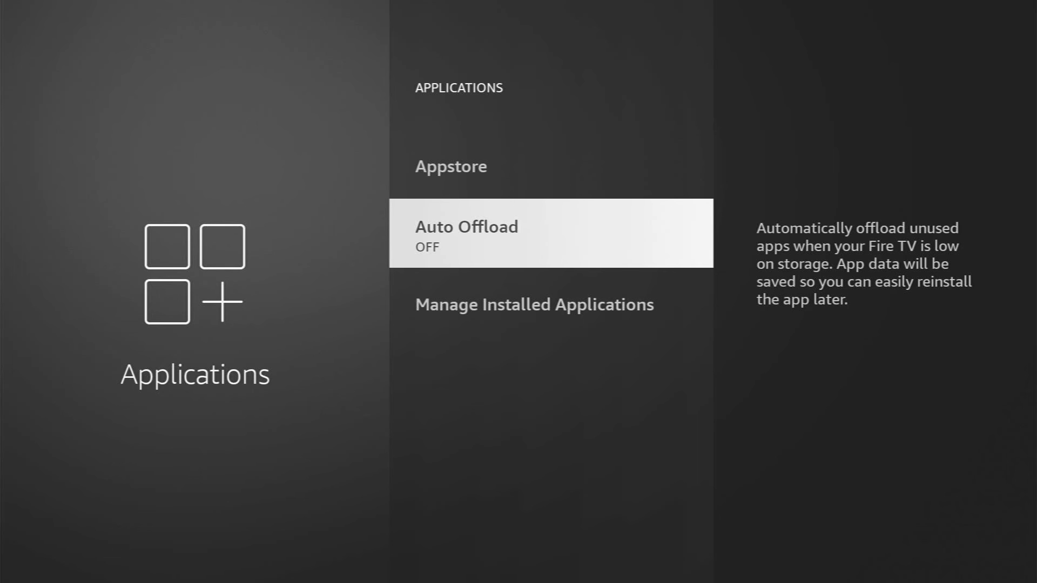
{"action": "left_click", "coordinate": [550, 233]}
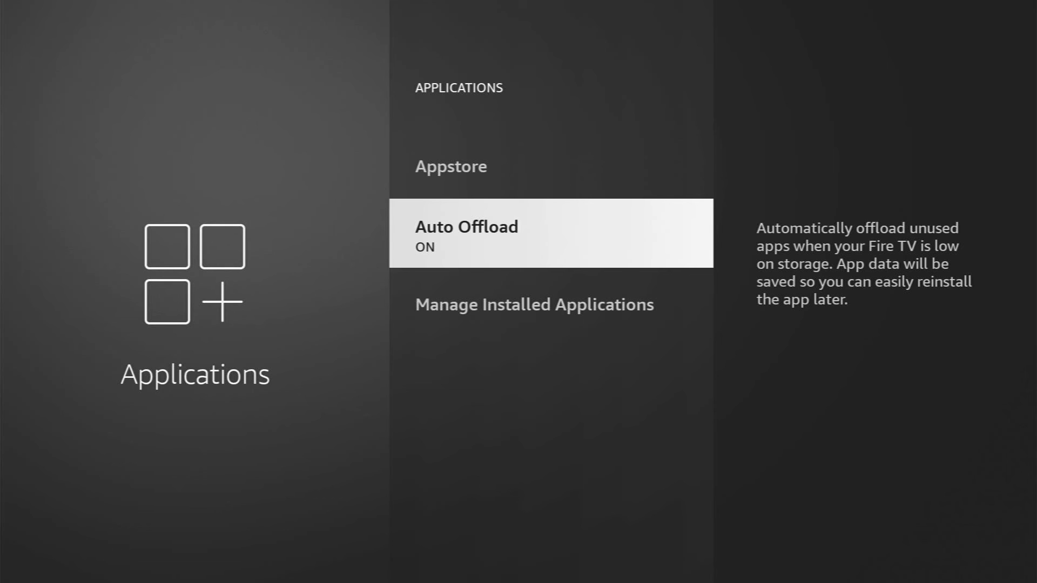
{"action": "left_click", "coordinate": [550, 233]}
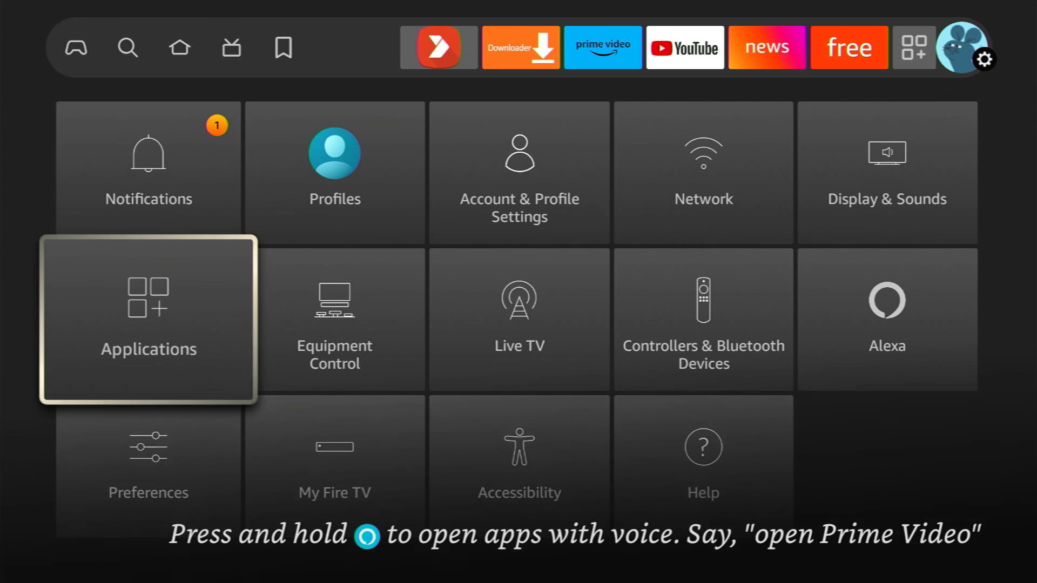
- Choose My Fire TV > Reset to Factory Defaults to show the Reset/Cancel prompt
{"action": "key", "text": "Down"}
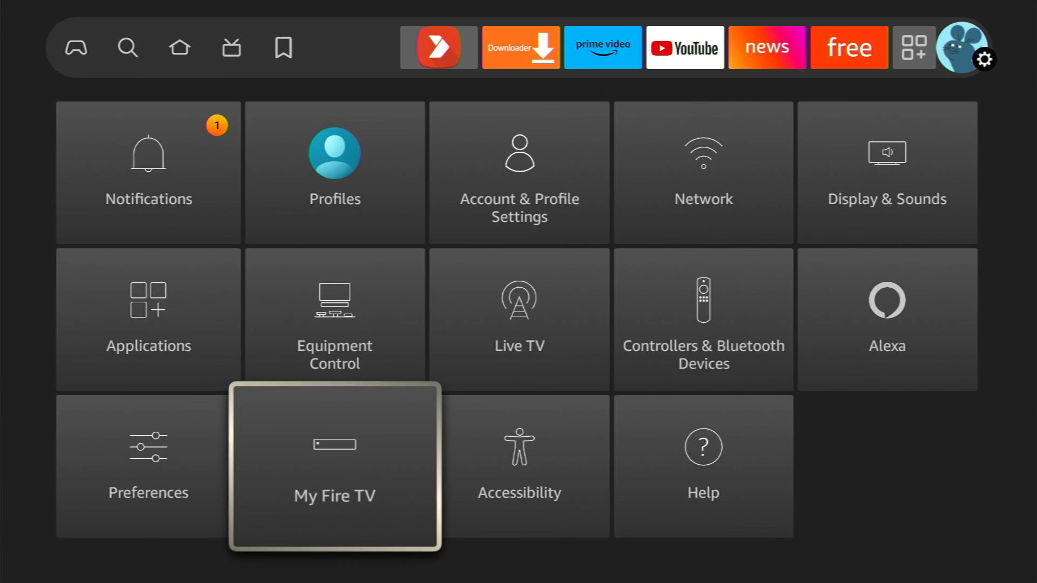
{"action": "left_click", "coordinate": [335, 465]}
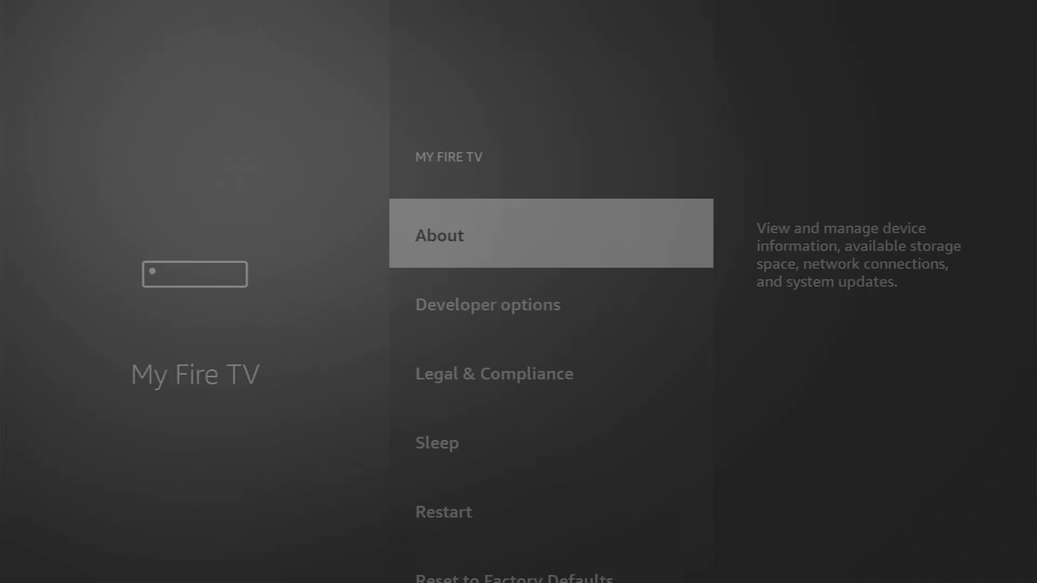
{"action": "scroll", "scroll_direction": "down", "scroll_amount": 3}
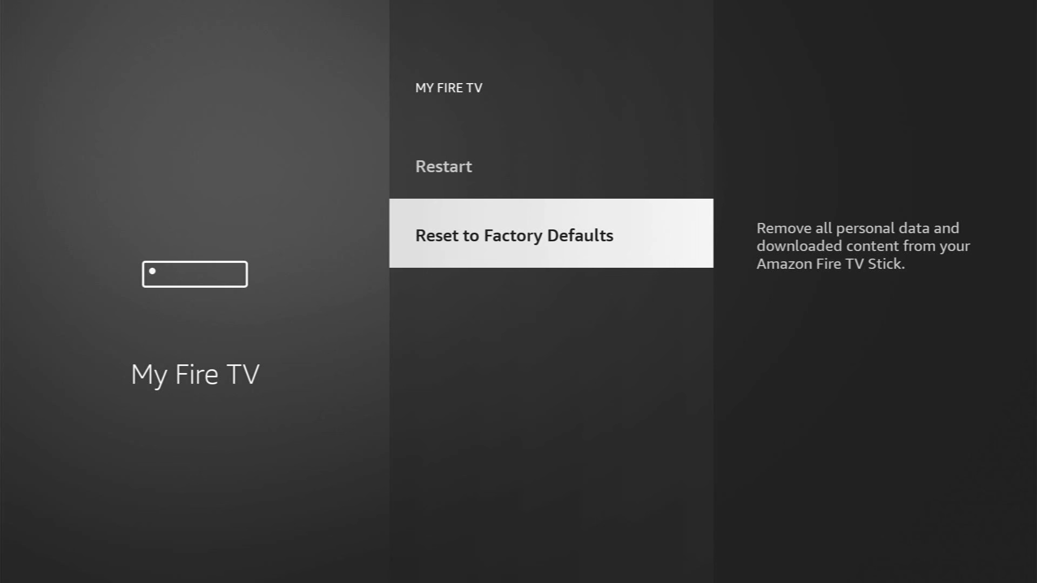
{"action": "left_click", "coordinate": [513, 235]}
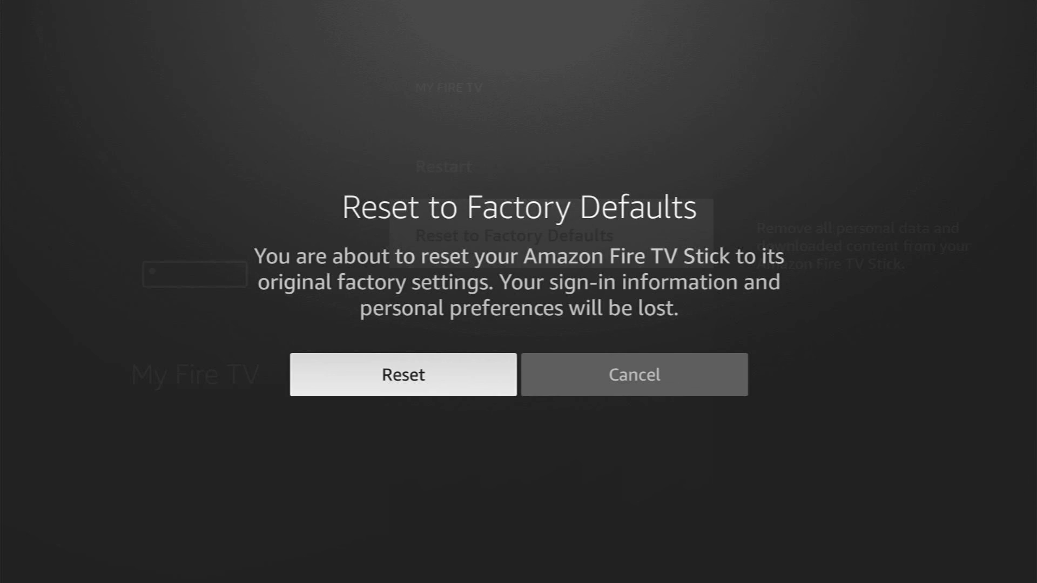